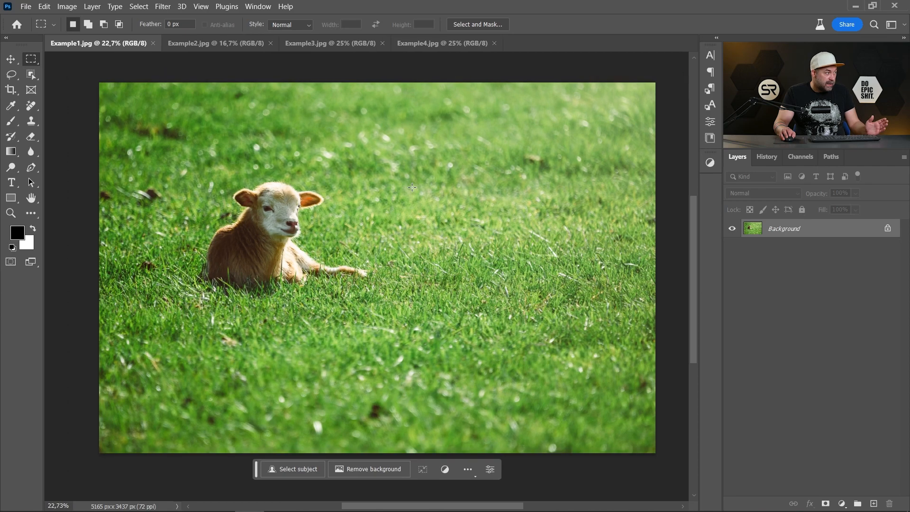
pyautogui.moveTo(382, 235)
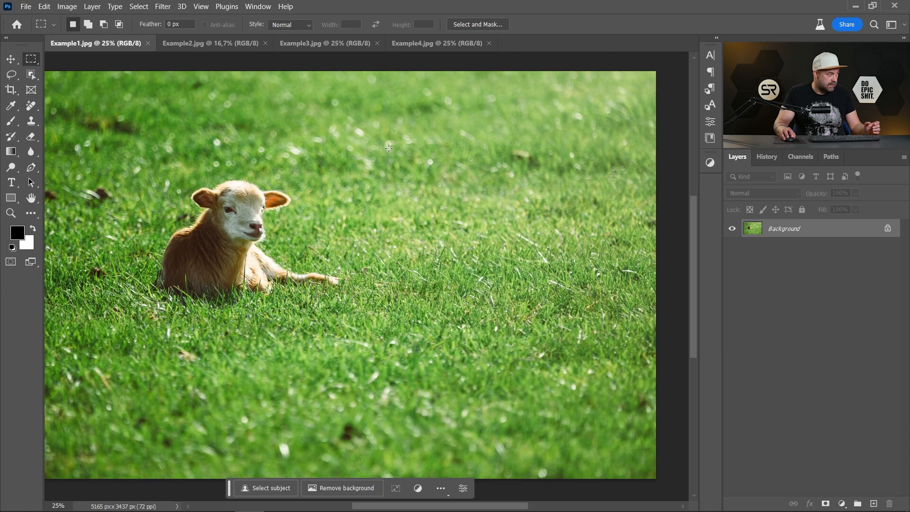
# Step: Select a rectangle of grass right of the lamb and enter the Generative Fill prompt 'add a dog on the grass'
pyautogui.moveTo(361, 141); pyautogui.dragTo(606, 337)
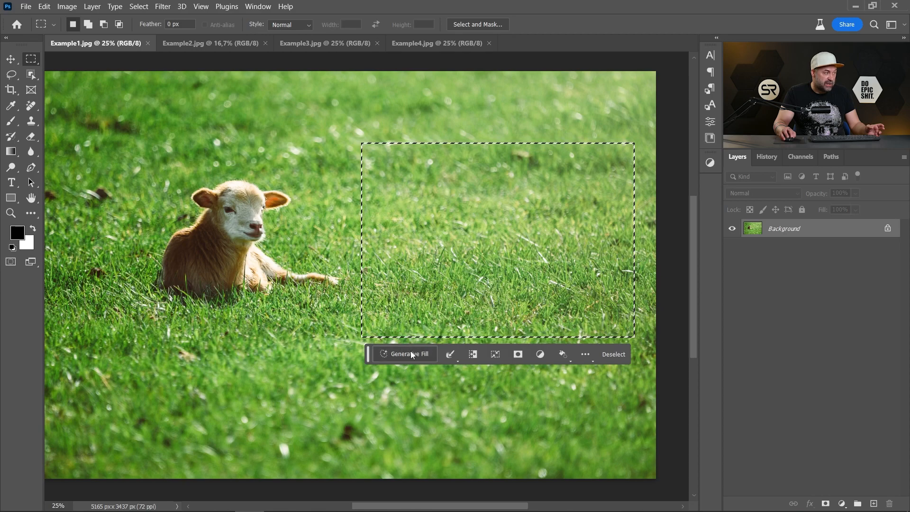
pyautogui.click(408, 353)
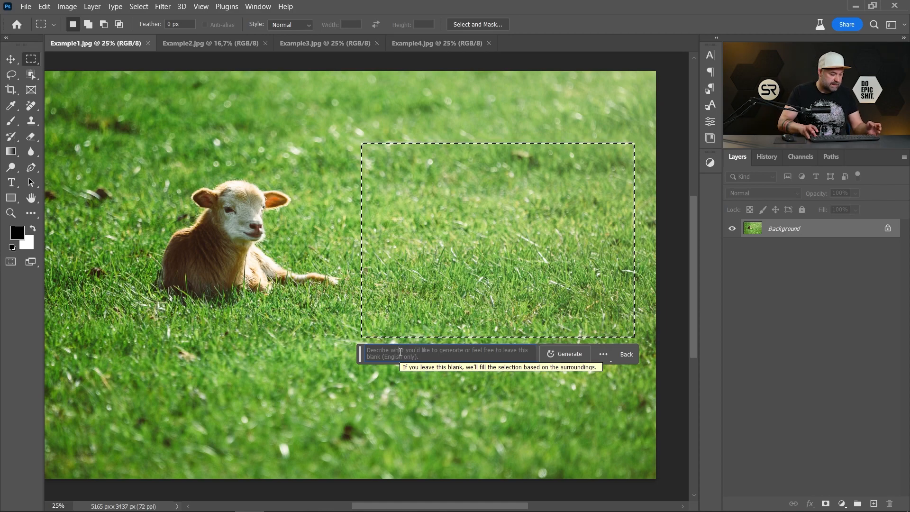
pyautogui.write('add a')
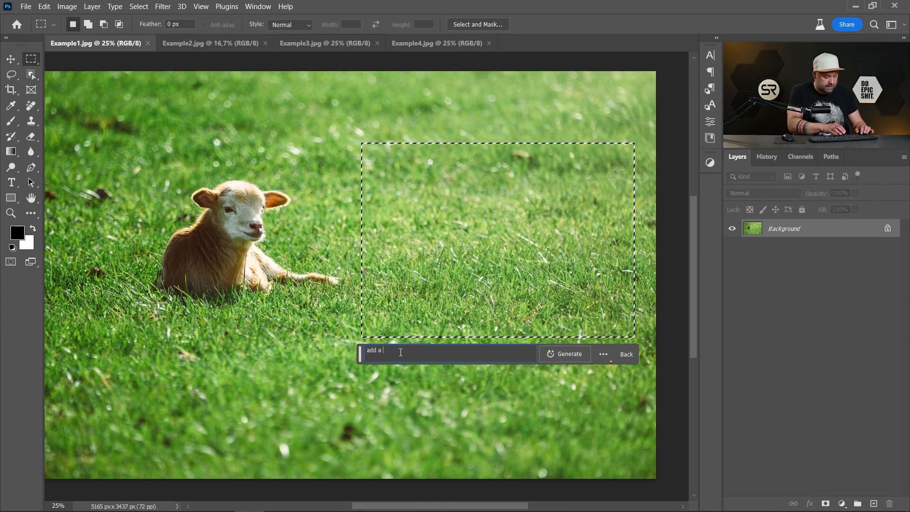
pyautogui.write('dog on the grass')
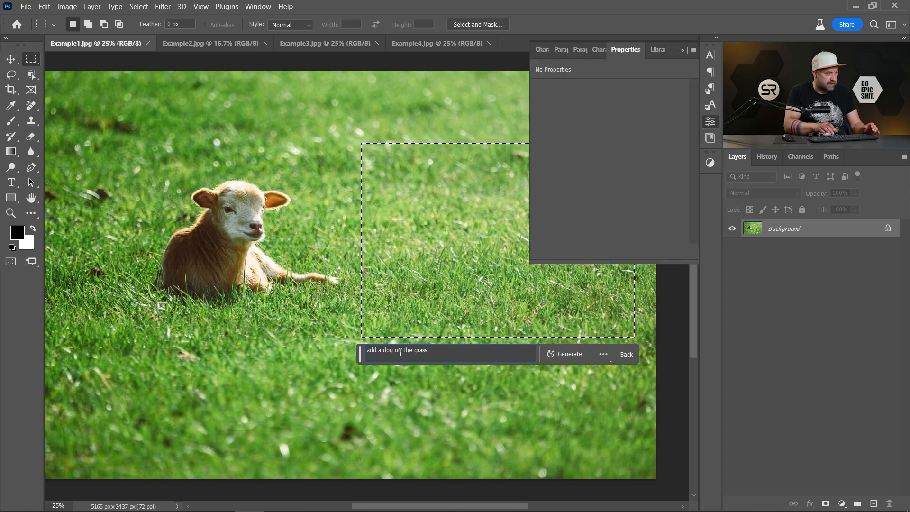
# Step: Generate a dog beside the lamb and preview the three resulting variations
pyautogui.click(563, 354)
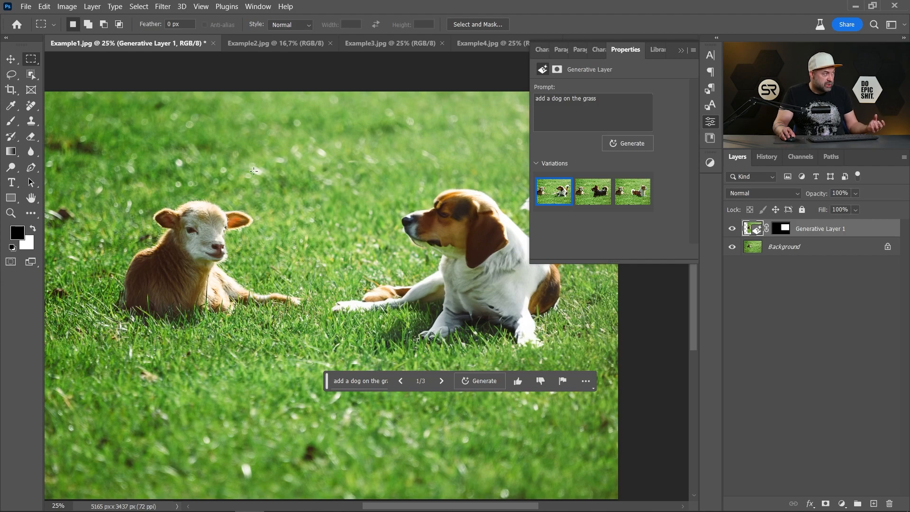
pyautogui.moveTo(316, 221)
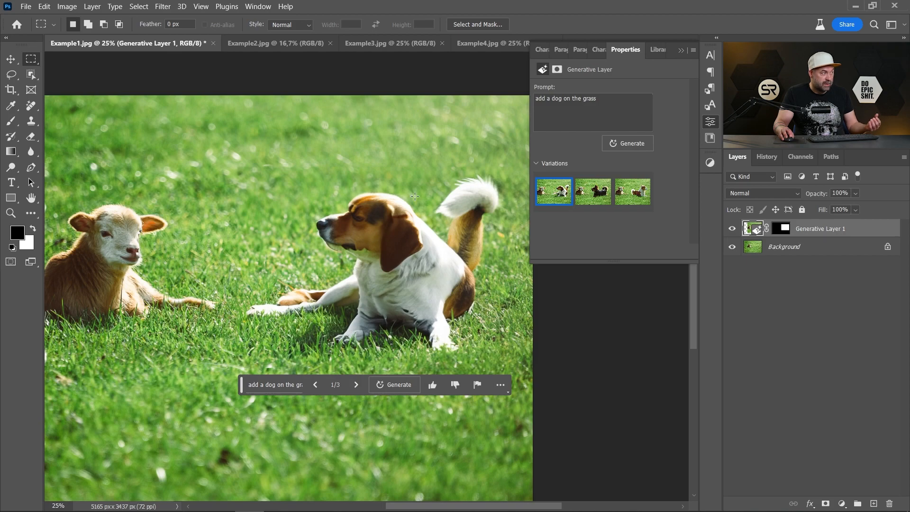
pyautogui.moveTo(392, 262)
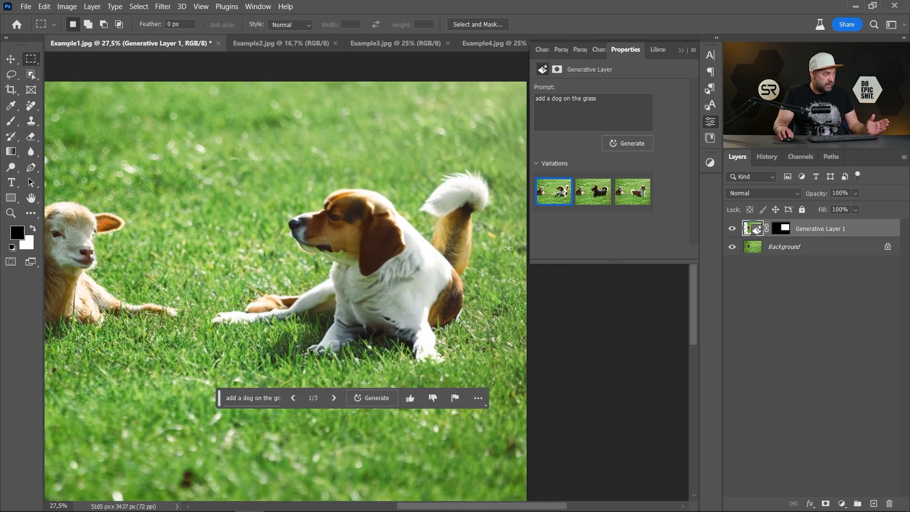
pyautogui.click(593, 191)
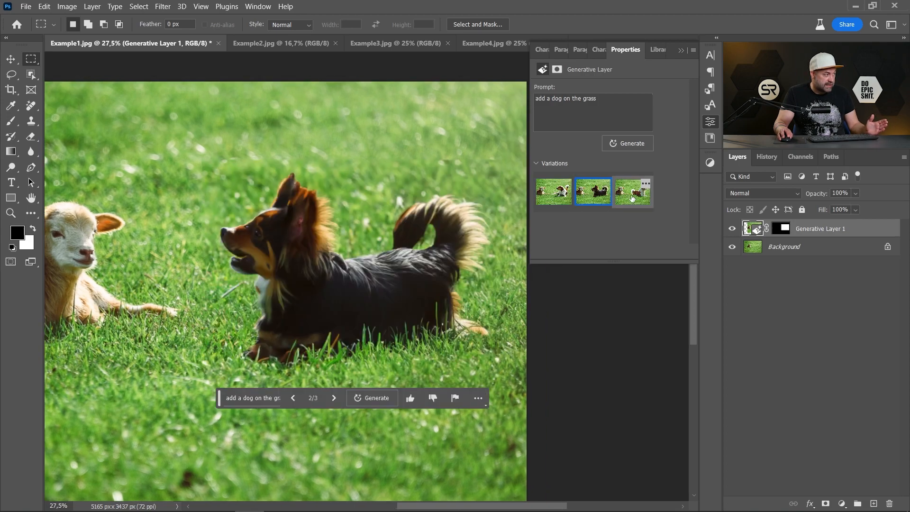
pyautogui.click(632, 191)
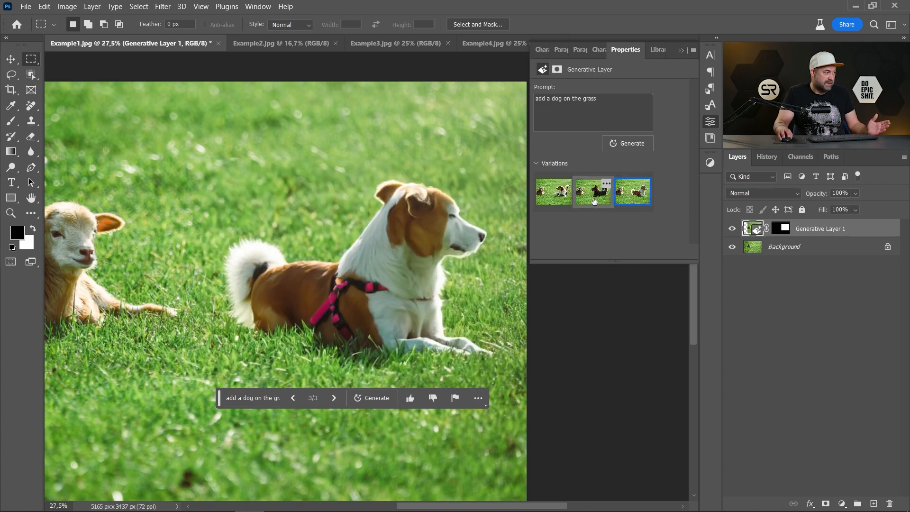
# Step: Generate three more dog variations and compare them in the Properties panel
pyautogui.click(592, 191)
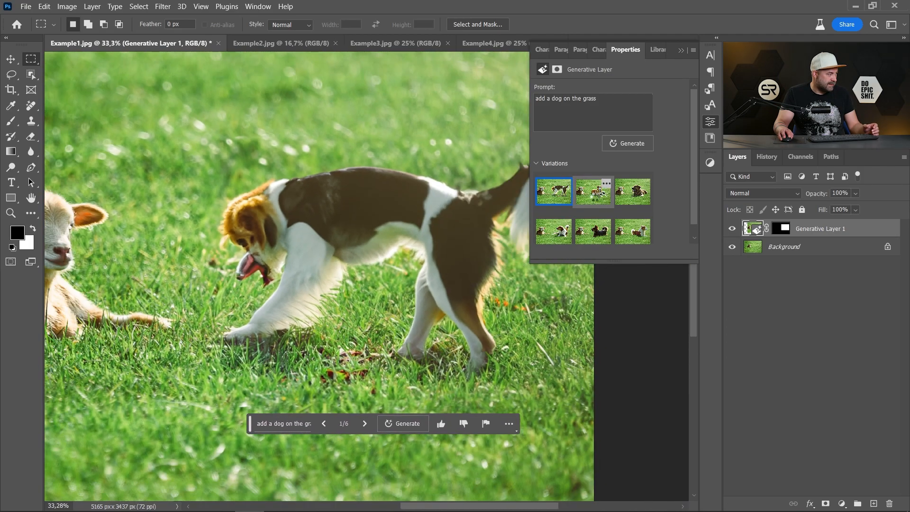
pyautogui.click(592, 192)
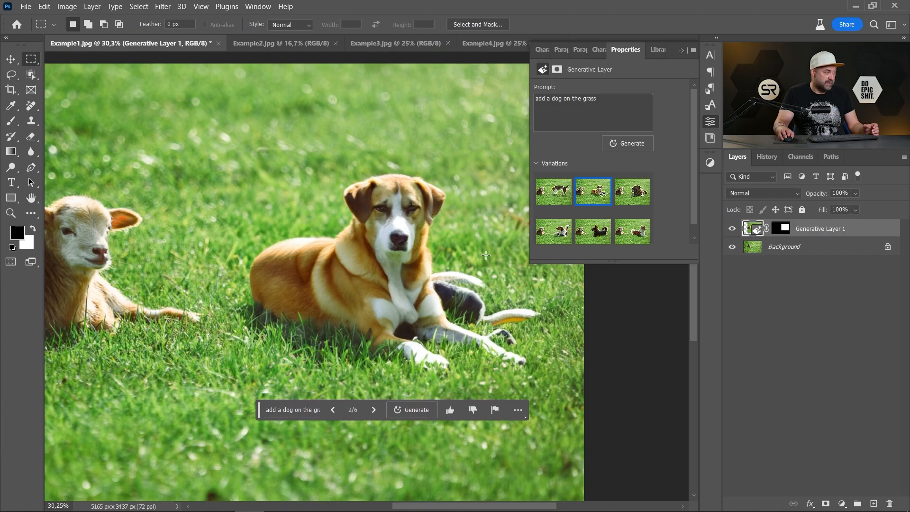
pyautogui.click(632, 191)
pyautogui.write(' white')
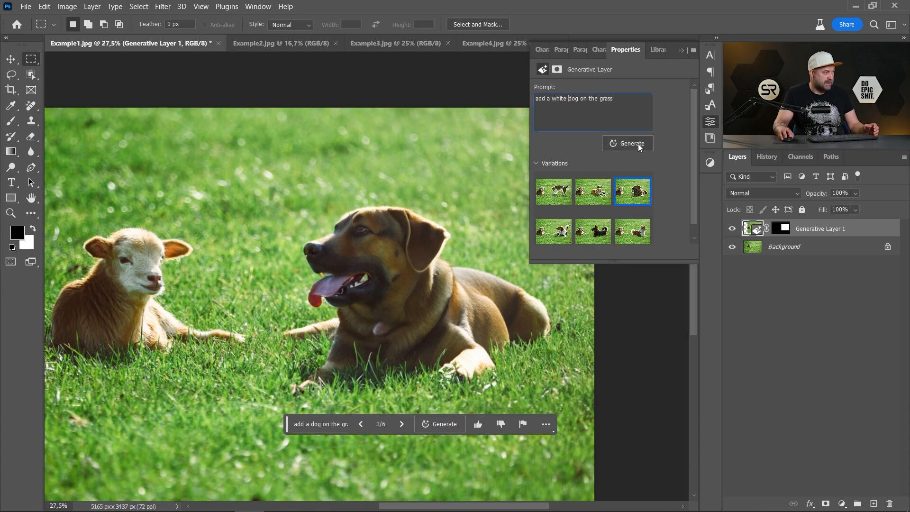
# Step: Generate white-dog variations, compare them, then keep the brown-and-white dog beside the lamb
pyautogui.click(632, 143)
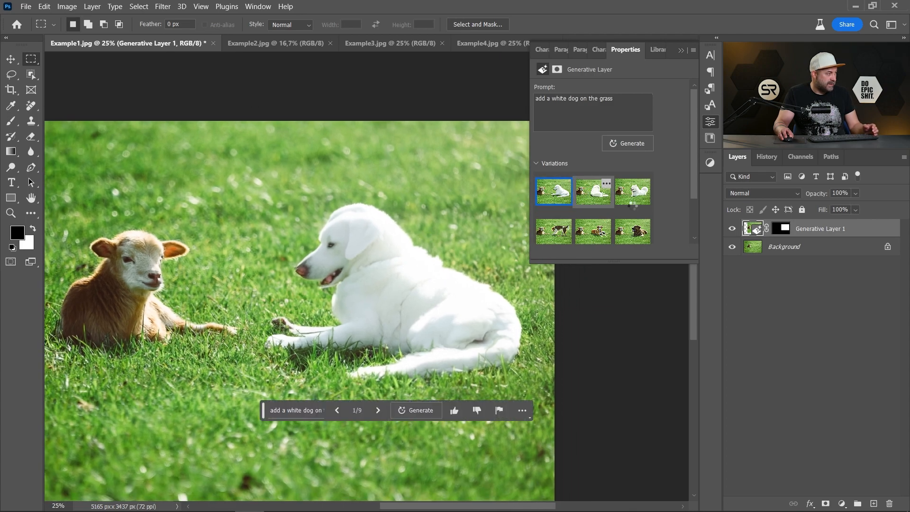
pyautogui.click(591, 191)
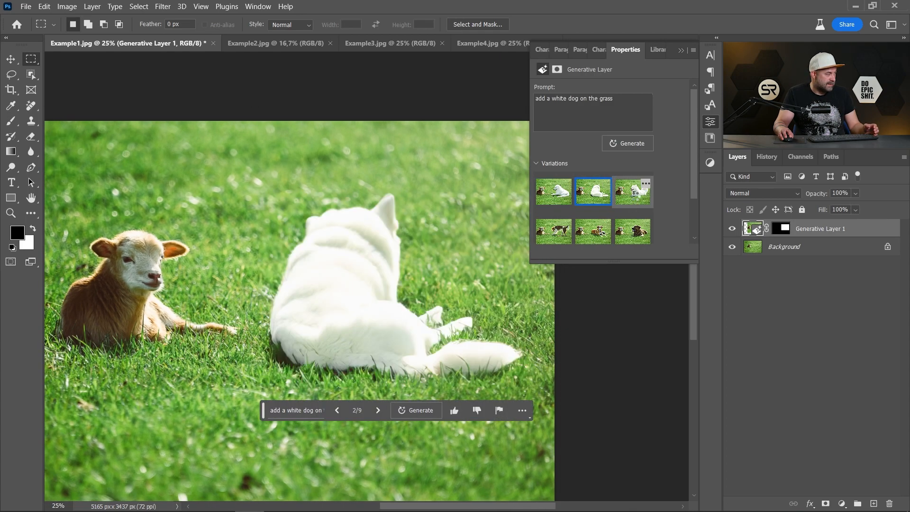
pyautogui.click(552, 191)
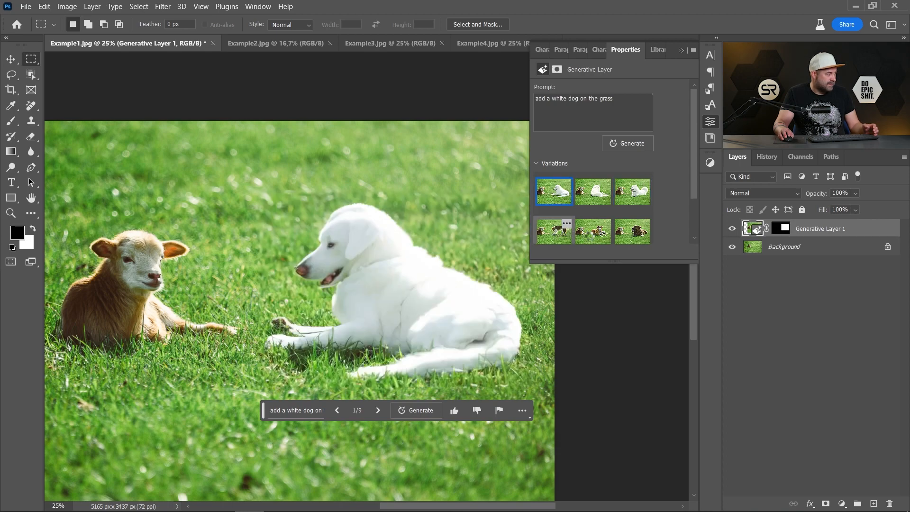
pyautogui.click(632, 230)
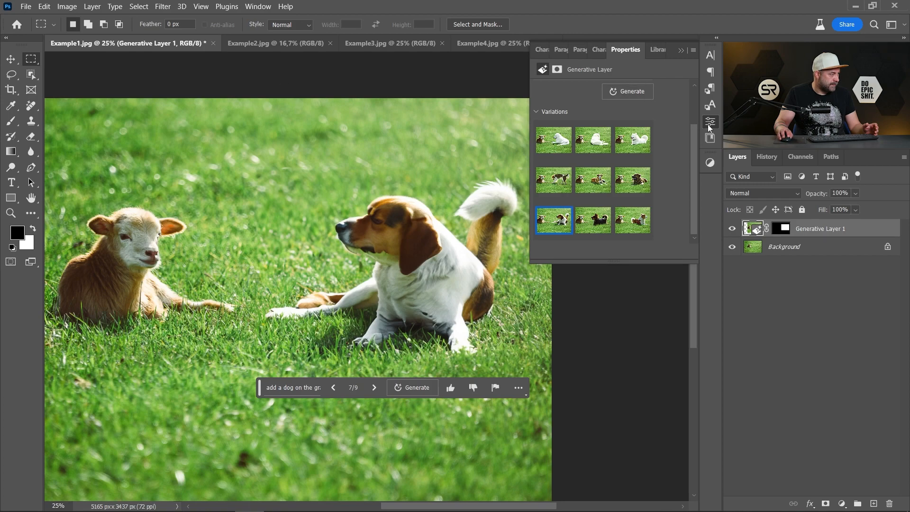
# Step: Close Example1.jpg without saving, revealing the pony-walk photo
pyautogui.click(213, 42)
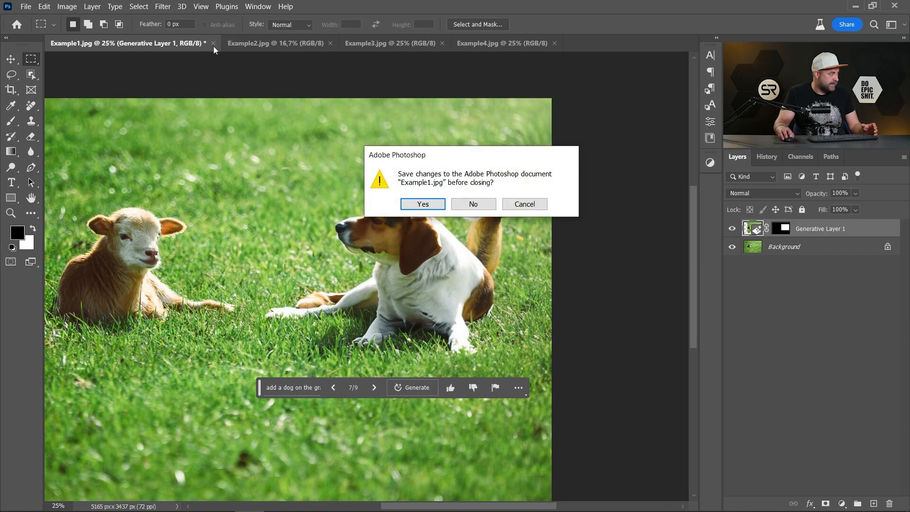
pyautogui.click(471, 203)
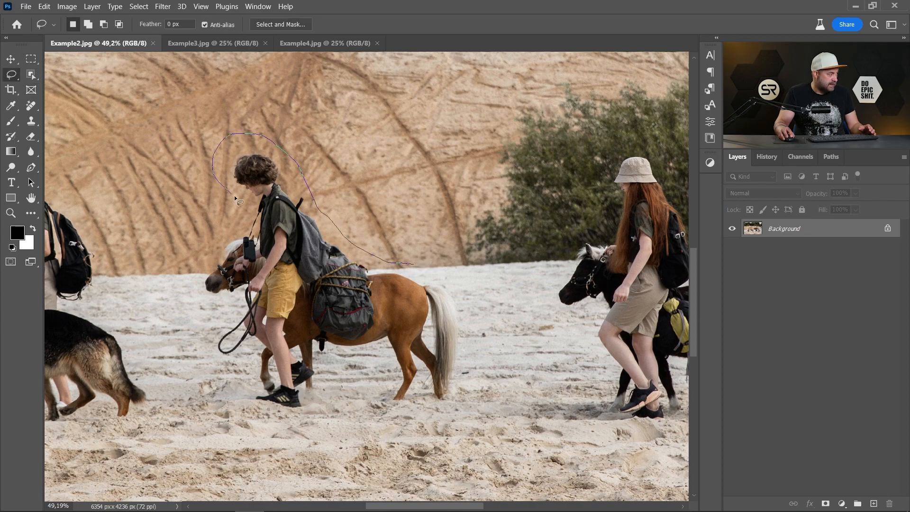
# Step: Lasso the boy and his pony and remove them with an empty-prompt Generative Fill
pyautogui.moveTo(235, 199); pyautogui.dragTo(459, 284)
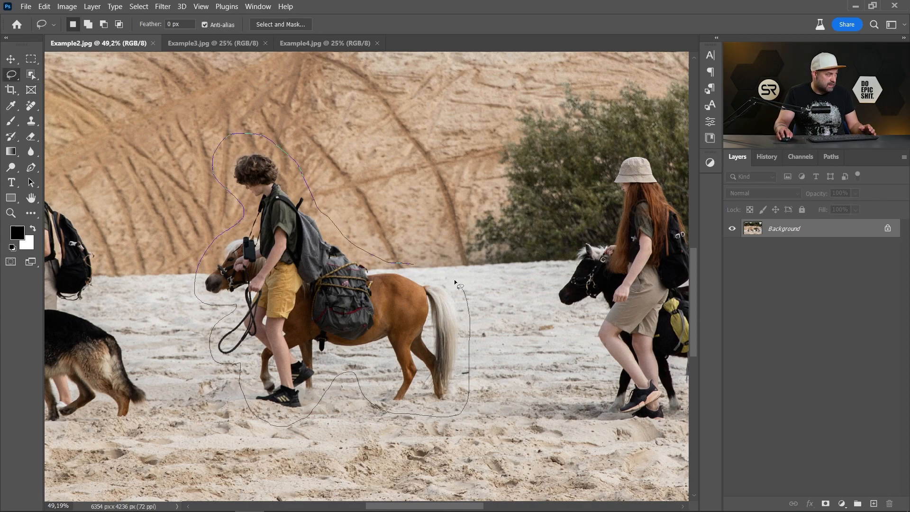
pyautogui.click(459, 284)
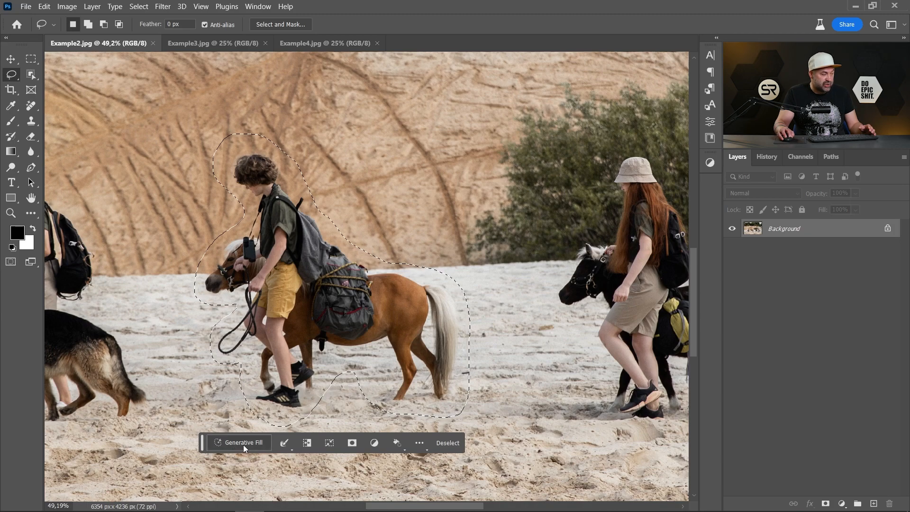
pyautogui.click(243, 442)
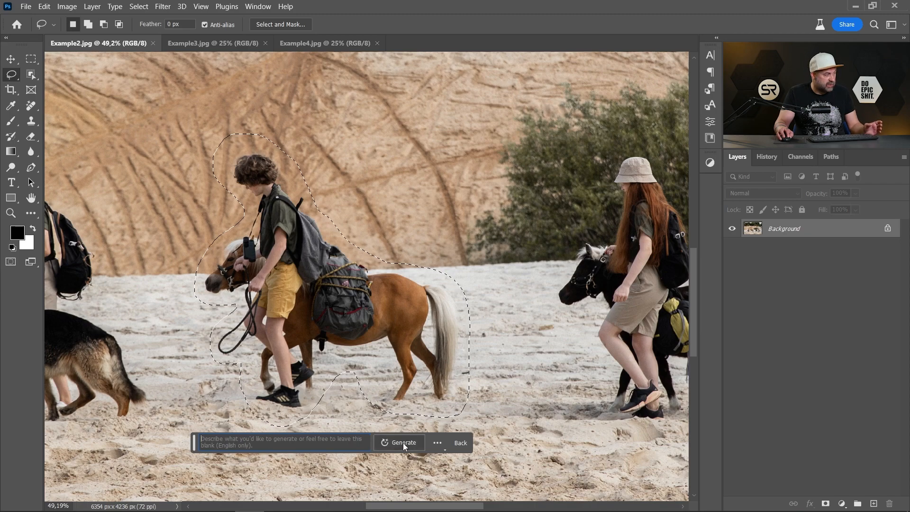
pyautogui.click(404, 442)
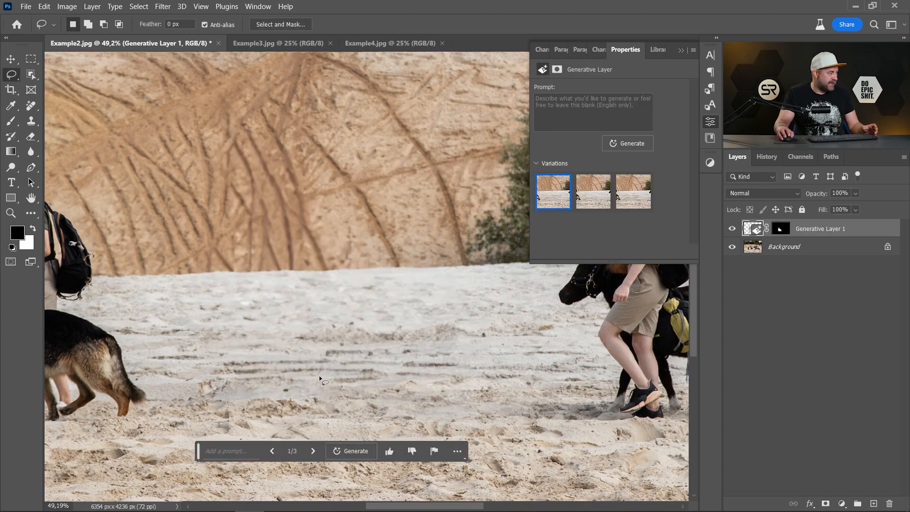
# Step: Compare the three sand fills, keep the first, and zoom in to inspect it
pyautogui.click(592, 192)
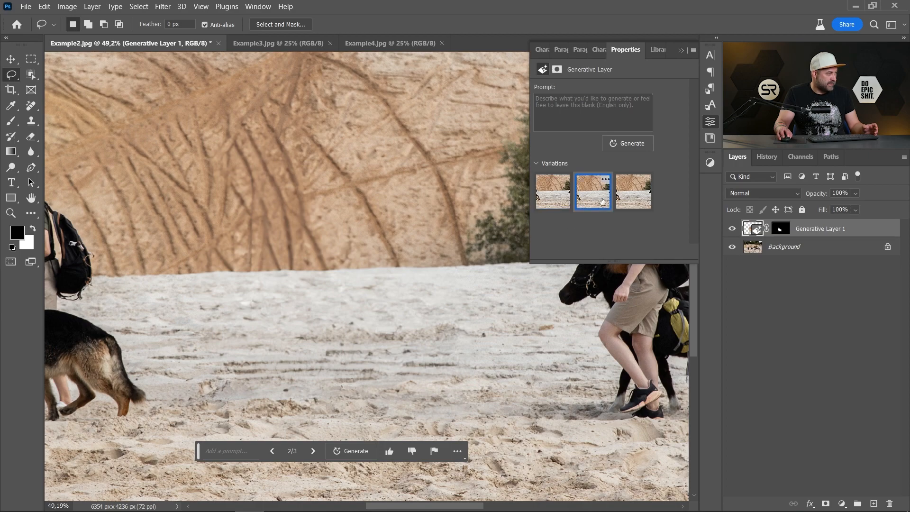
pyautogui.click(633, 191)
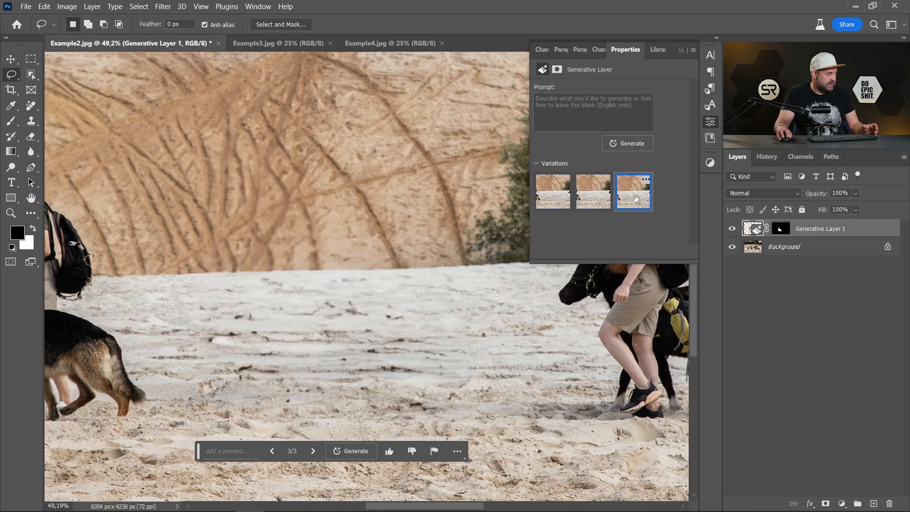
pyautogui.click(551, 191)
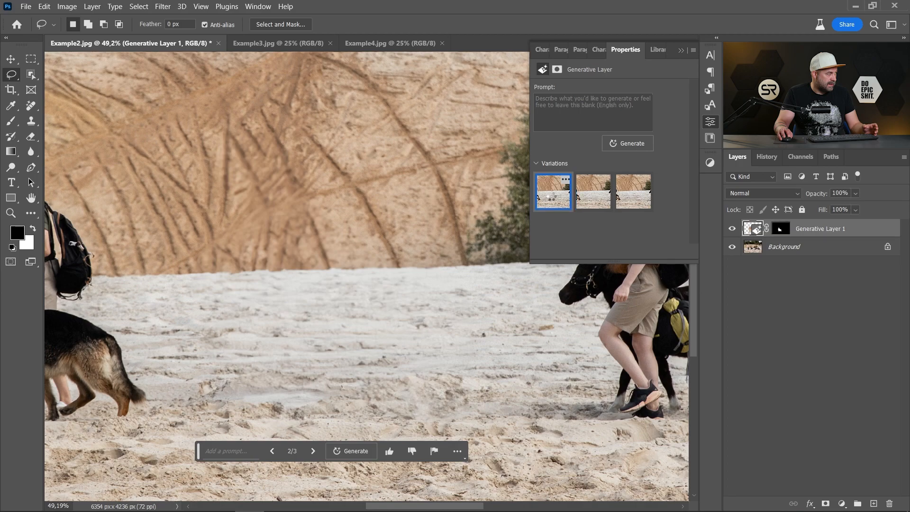
pyautogui.click(272, 451)
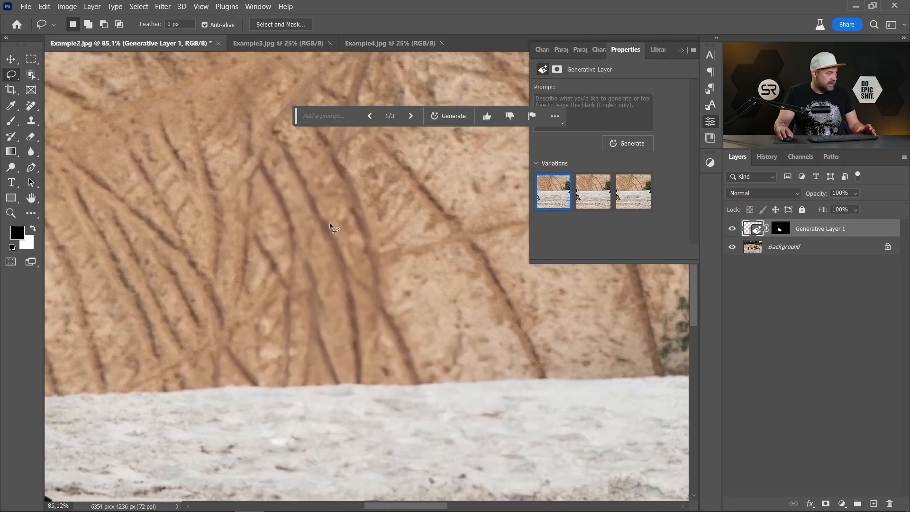
pyautogui.scroll(-3)
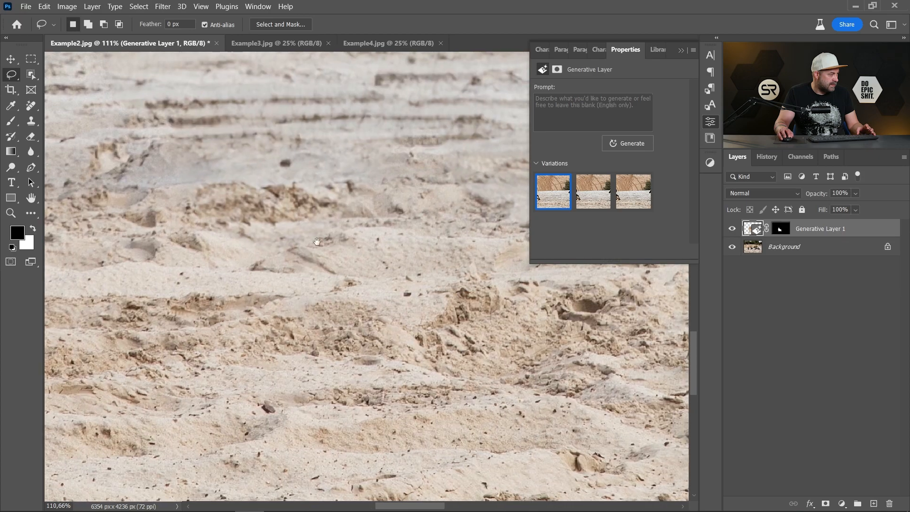
# Step: Remove the girl and her pony with an empty-prompt Generative Fill and check a second variation
pyautogui.moveTo(316, 241); pyautogui.dragTo(339, 197)
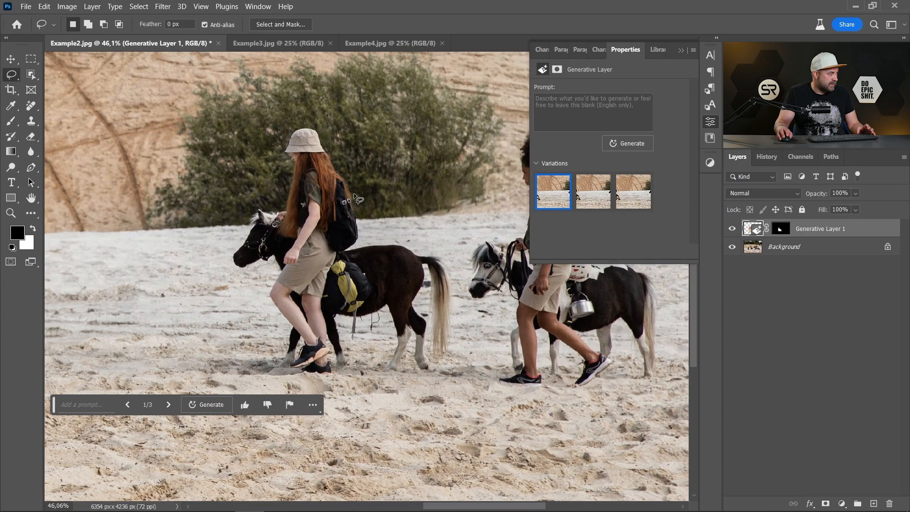
pyautogui.moveTo(415, 152)
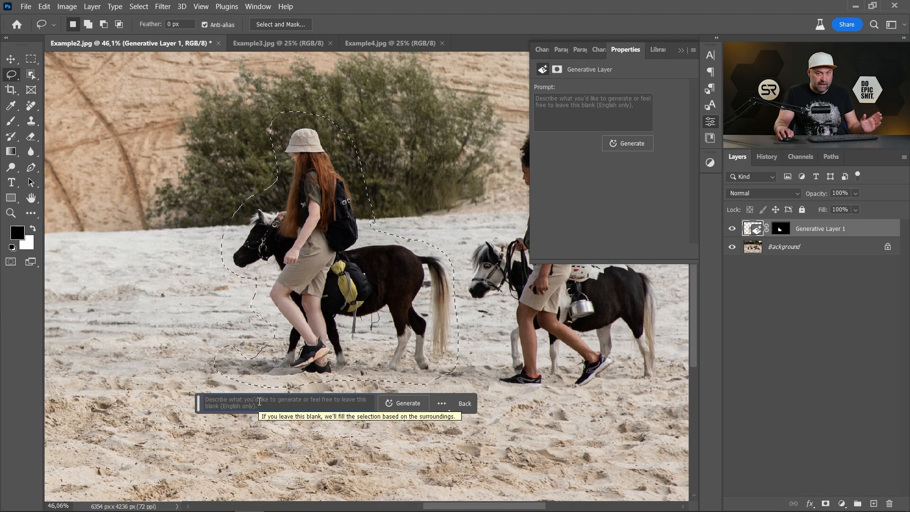
pyautogui.click(407, 402)
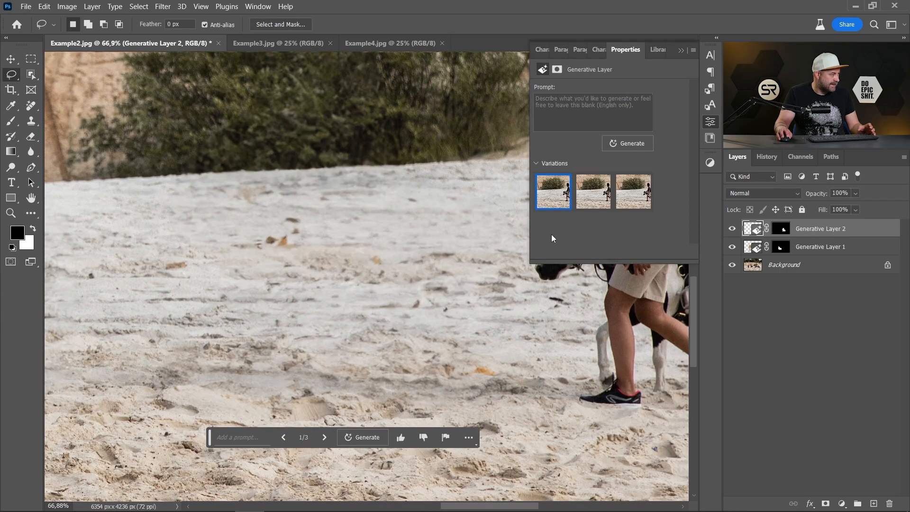
pyautogui.click(591, 191)
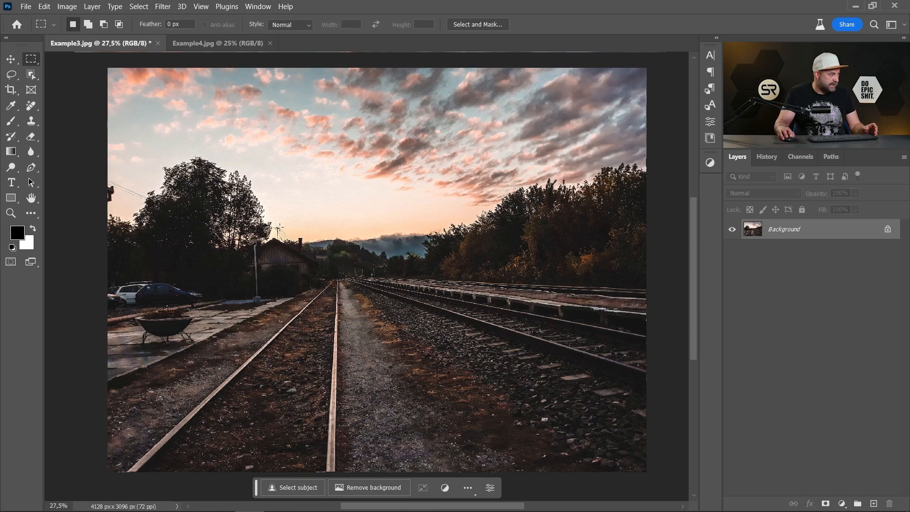
# Step: Select the rails area and generate with the prompt 'Add a train on the rails'
pyautogui.moveTo(262, 207); pyautogui.dragTo(346, 357)
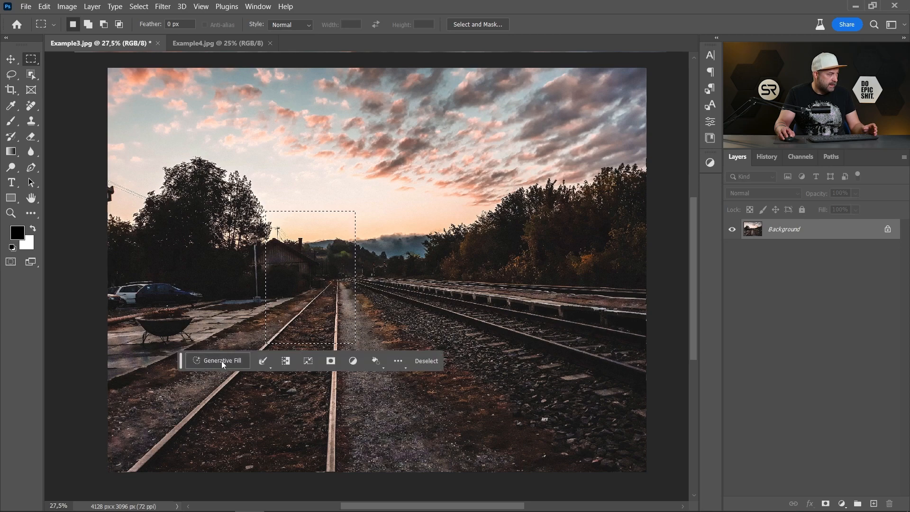
pyautogui.click(222, 360)
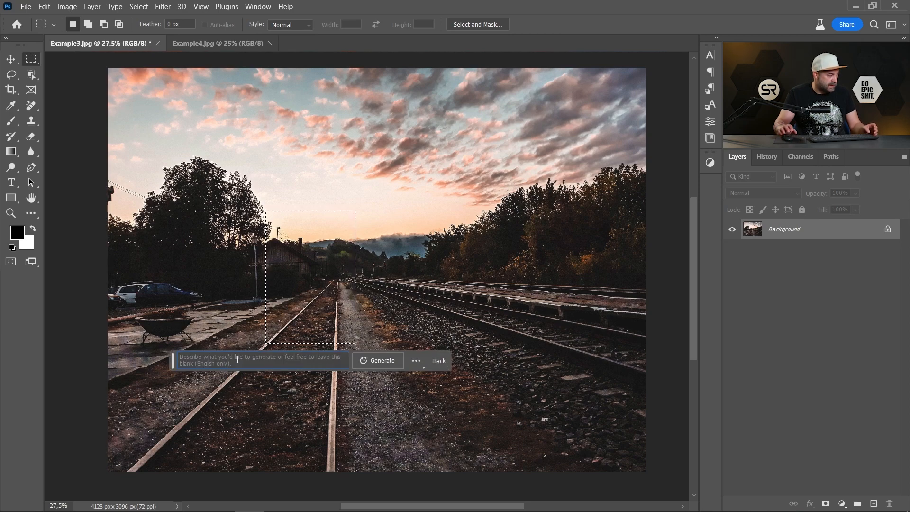
pyautogui.write('Add a')
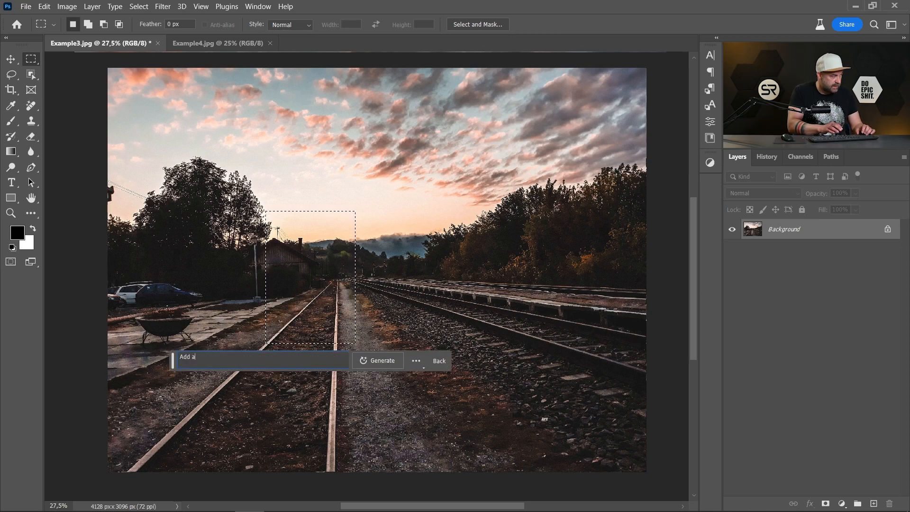
pyautogui.write('train on the rails')
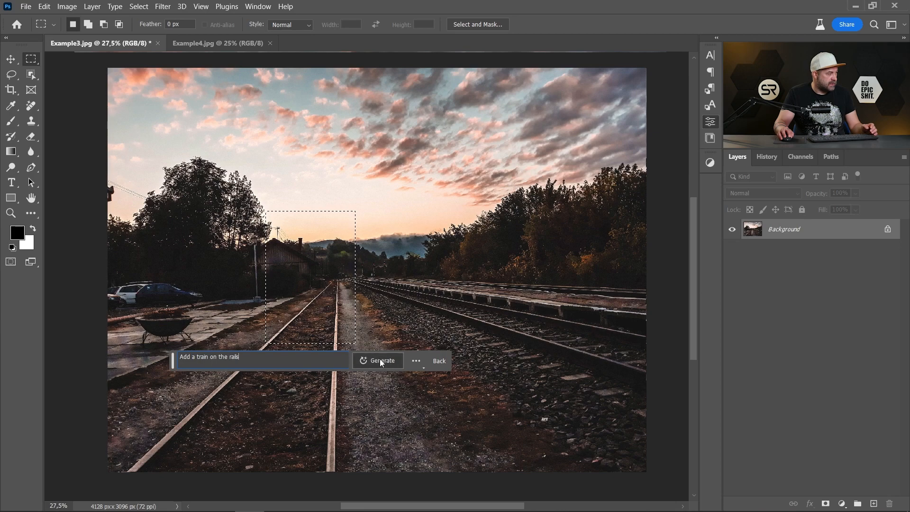
pyautogui.click(378, 360)
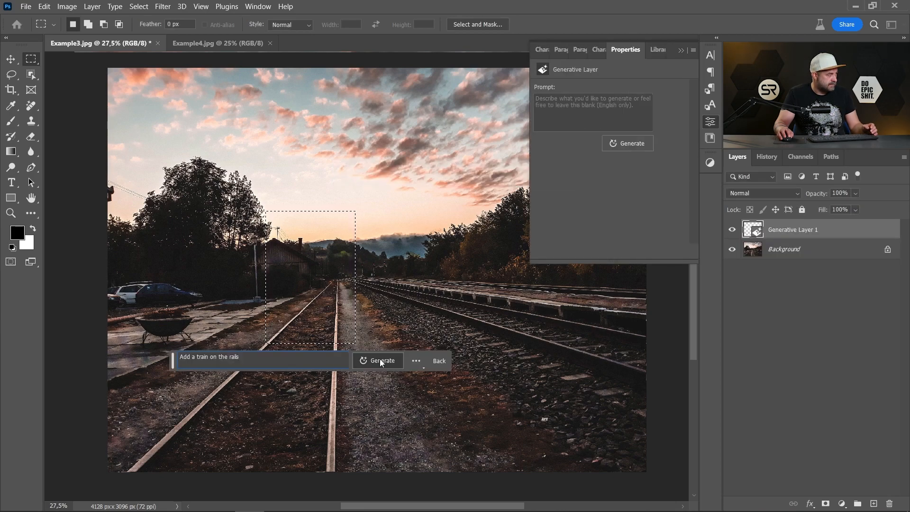
pyautogui.click(380, 360)
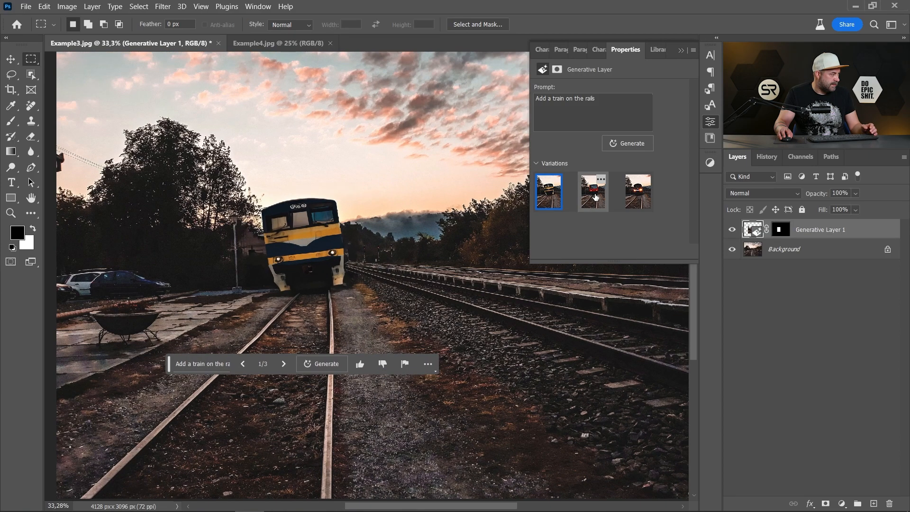
# Step: Compare the train variations and settle on the red train
pyautogui.click(592, 193)
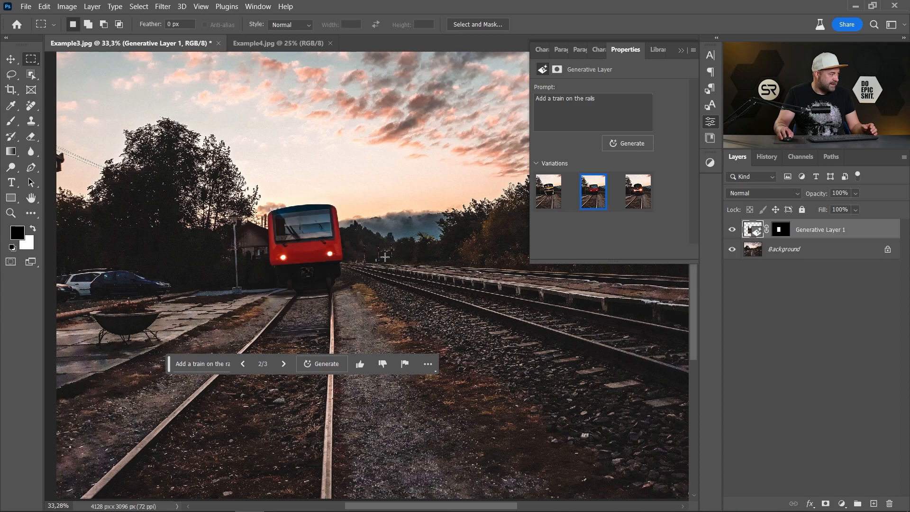
pyautogui.moveTo(636, 192)
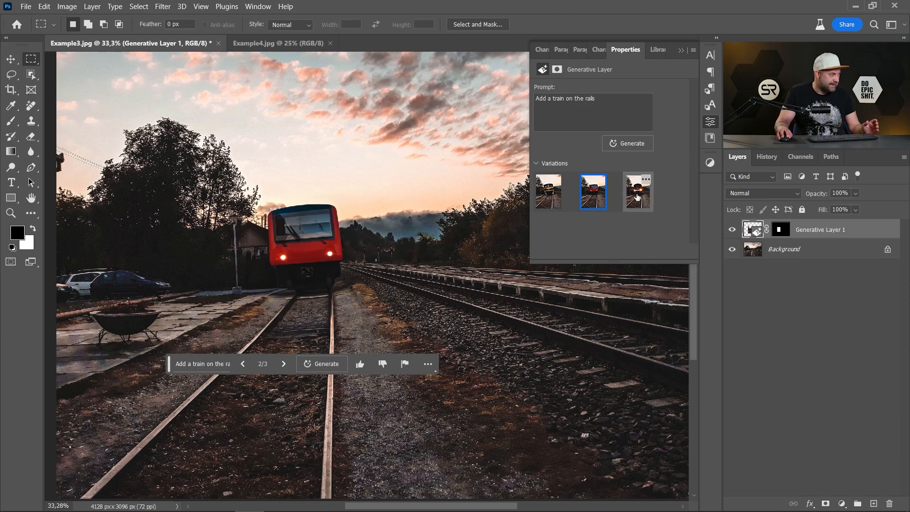
pyautogui.click(637, 192)
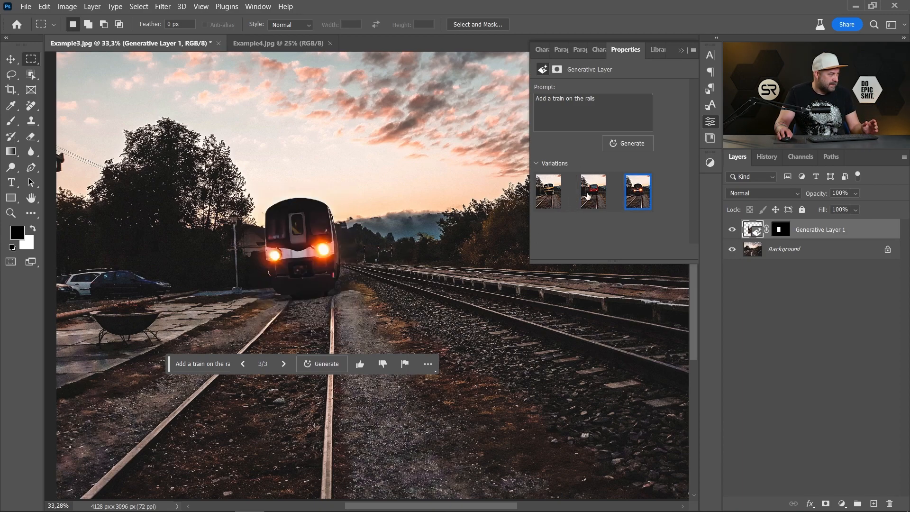
pyautogui.click(591, 191)
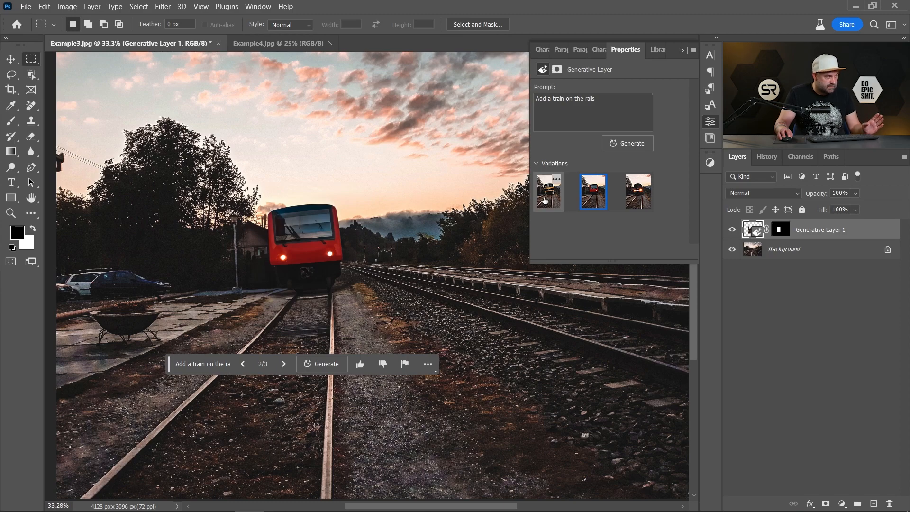
# Step: Generate three more trains, compare them, and pick the lit locomotive with carriages behind
pyautogui.click(545, 192)
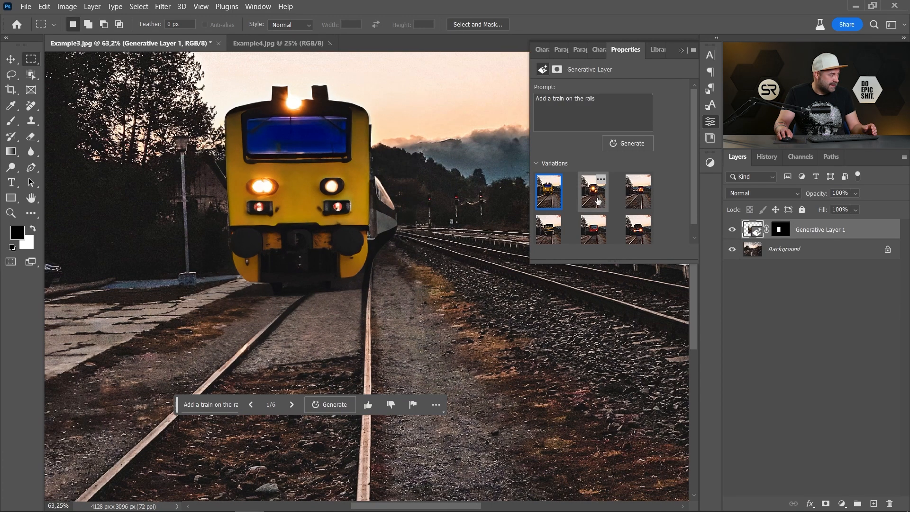
pyautogui.click(636, 191)
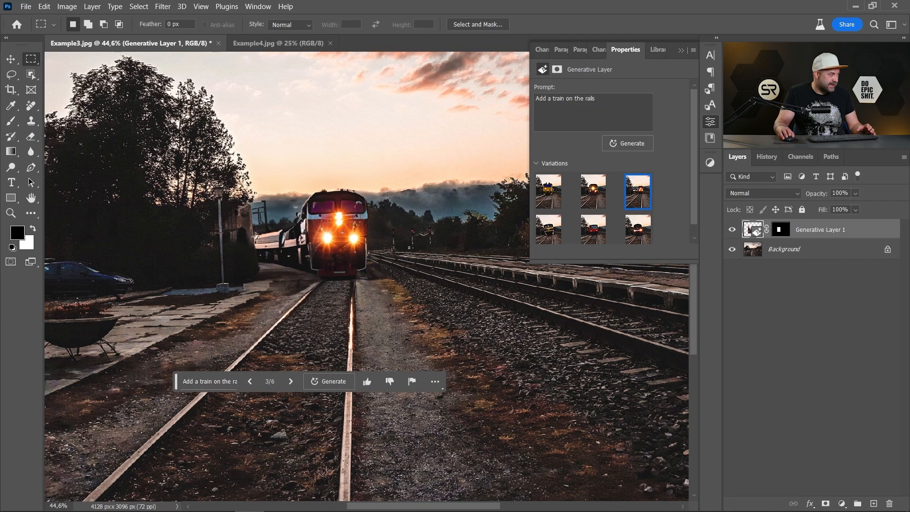
pyautogui.moveTo(325, 290)
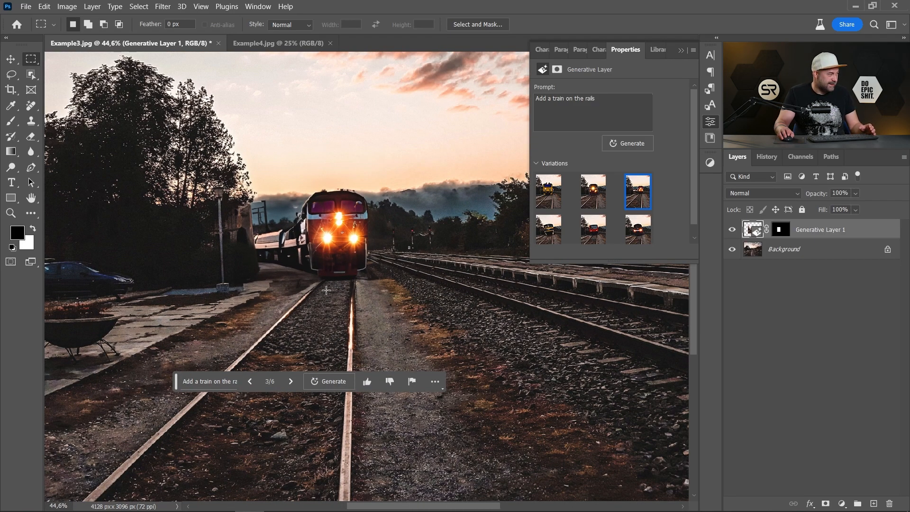
pyautogui.click(592, 192)
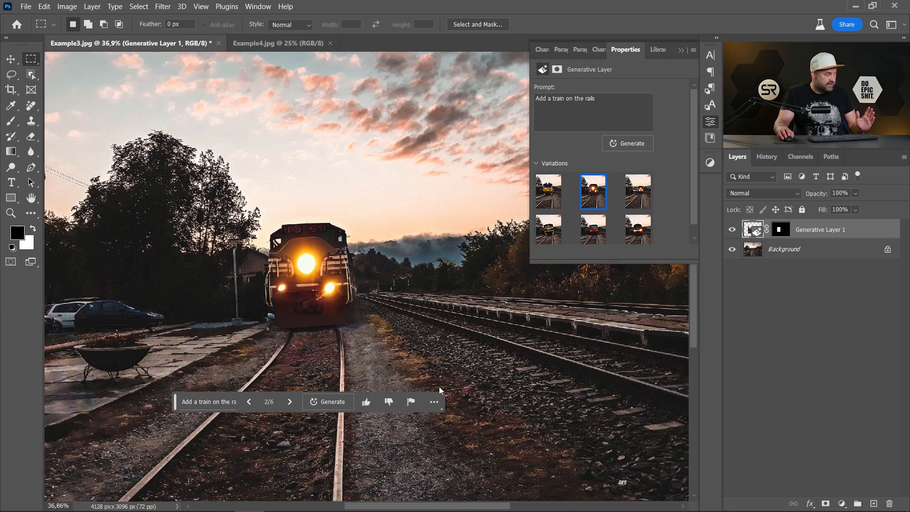
pyautogui.click(637, 191)
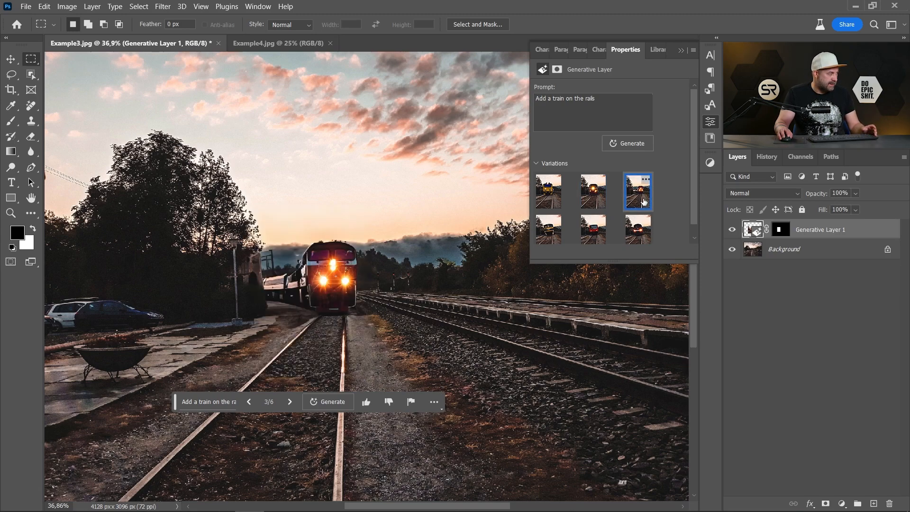
pyautogui.click(592, 192)
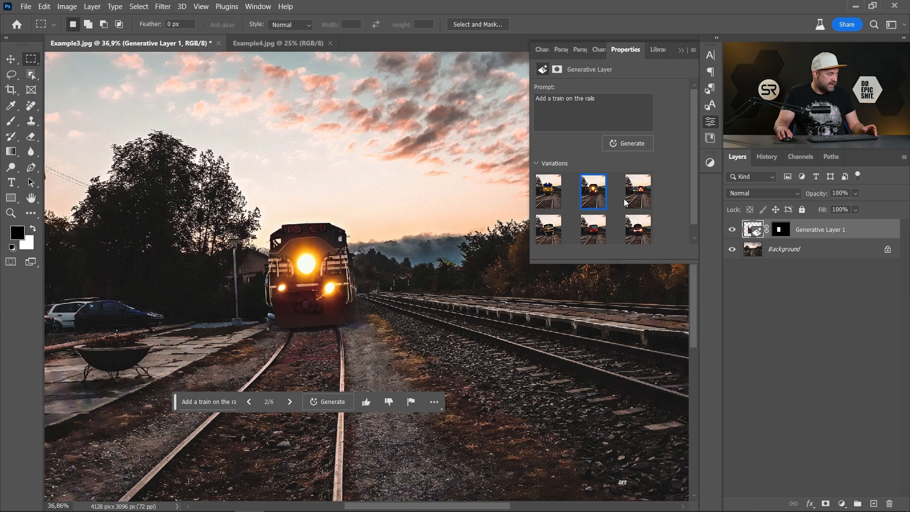
pyautogui.click(636, 190)
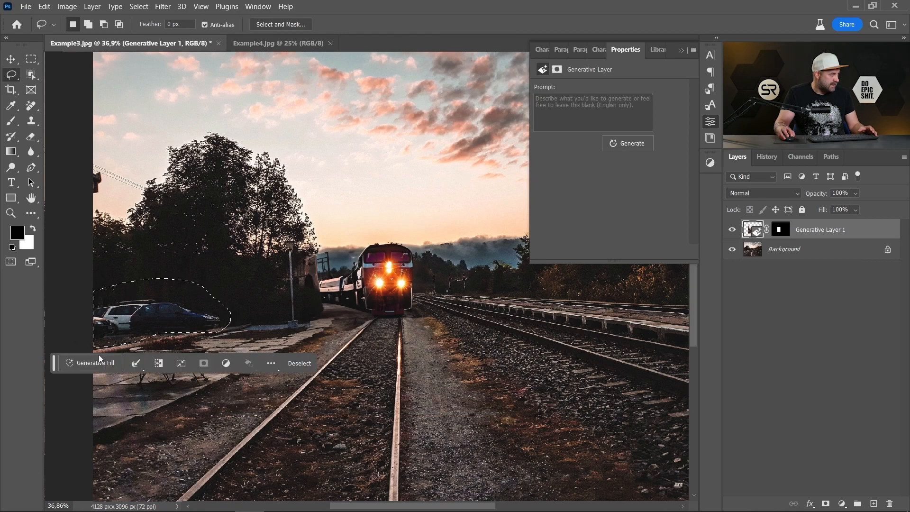
# Step: Erase the parked cars with an empty-prompt fill, then select leftover specks above the planter
pyautogui.click(95, 363)
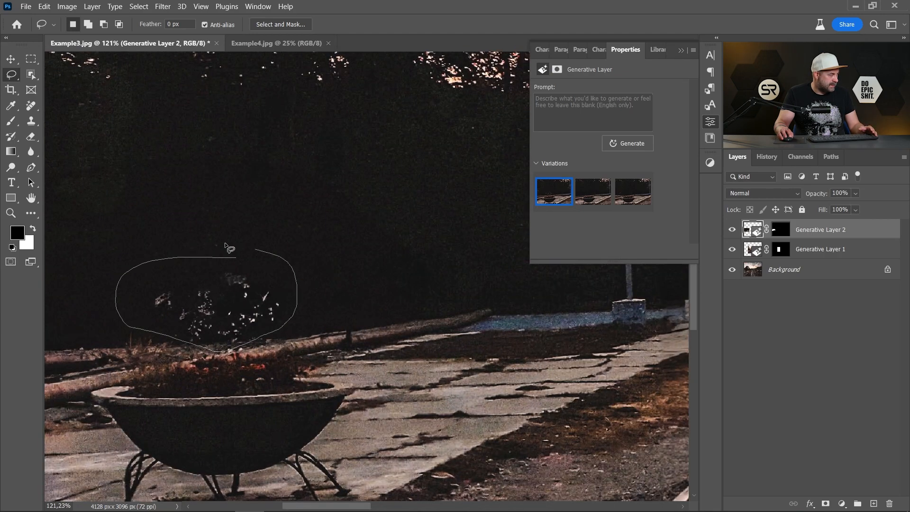
pyautogui.click(626, 143)
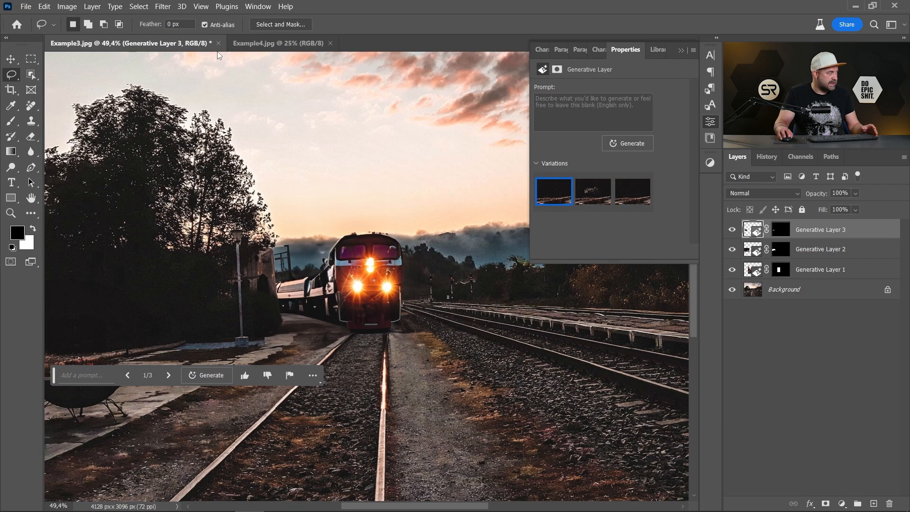
# Step: Close Example3.jpg via the save-changes dialog, leaving the woman's portrait open
pyautogui.click(219, 42)
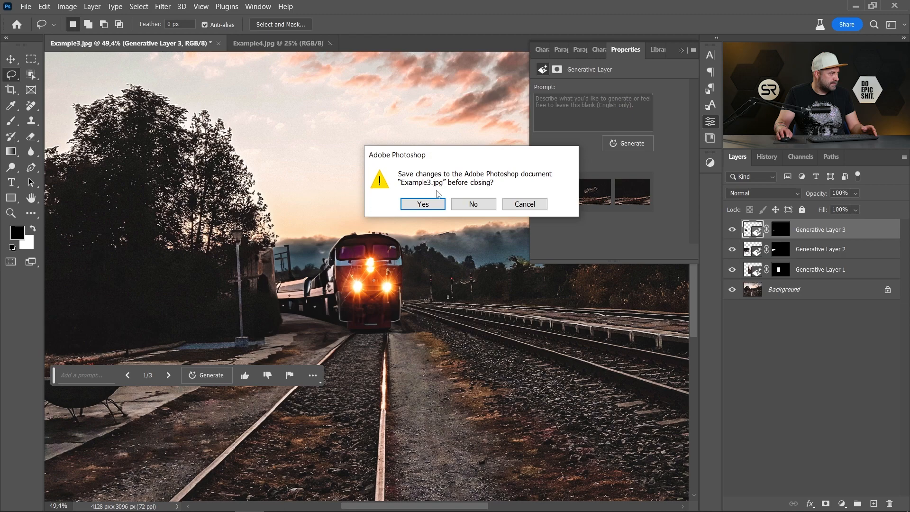
pyautogui.click(472, 203)
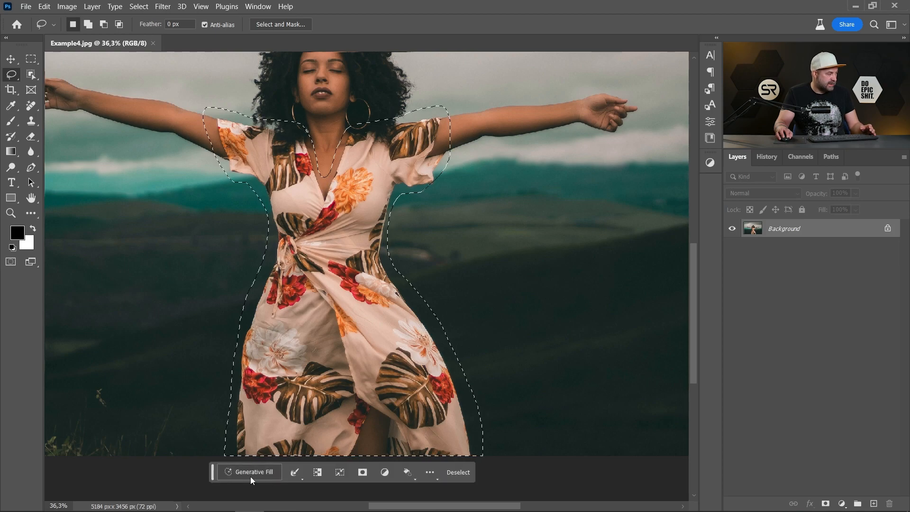
# Step: Generate black clothing over the lassoed dress with the prompt 'Dress the woman with black jacket'
pyautogui.click(254, 471)
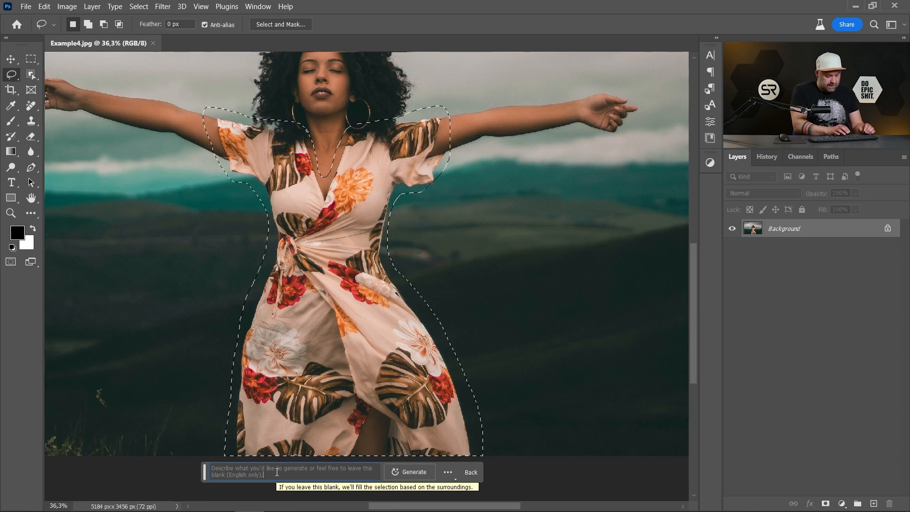
pyautogui.write('Dress the woman')
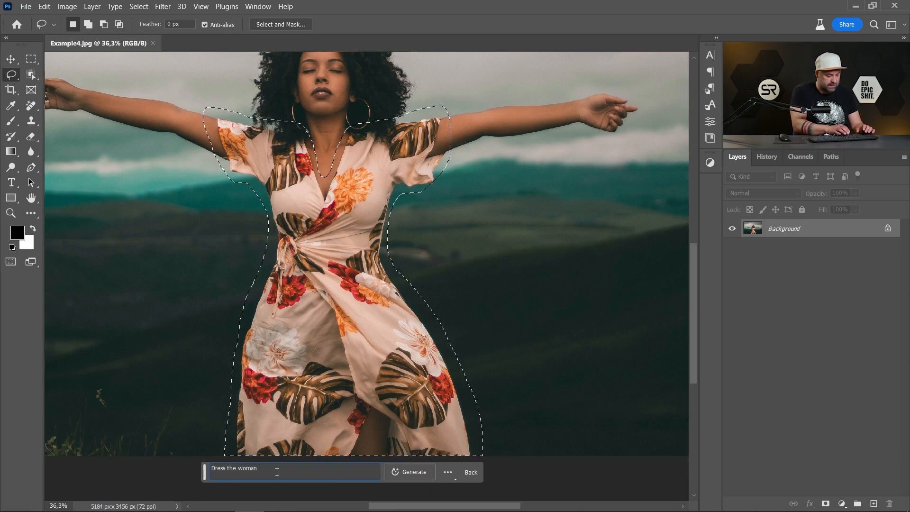
pyautogui.write('with black')
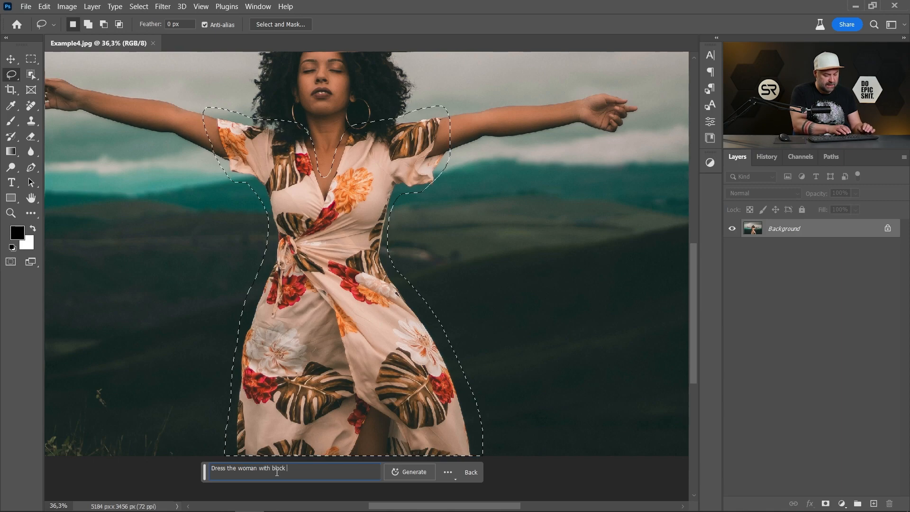
pyautogui.write('jacket')
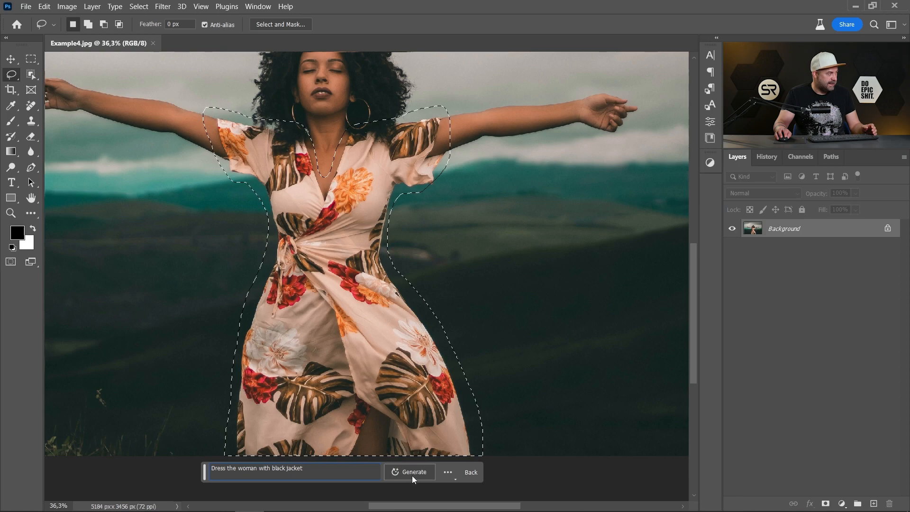
pyautogui.click(412, 471)
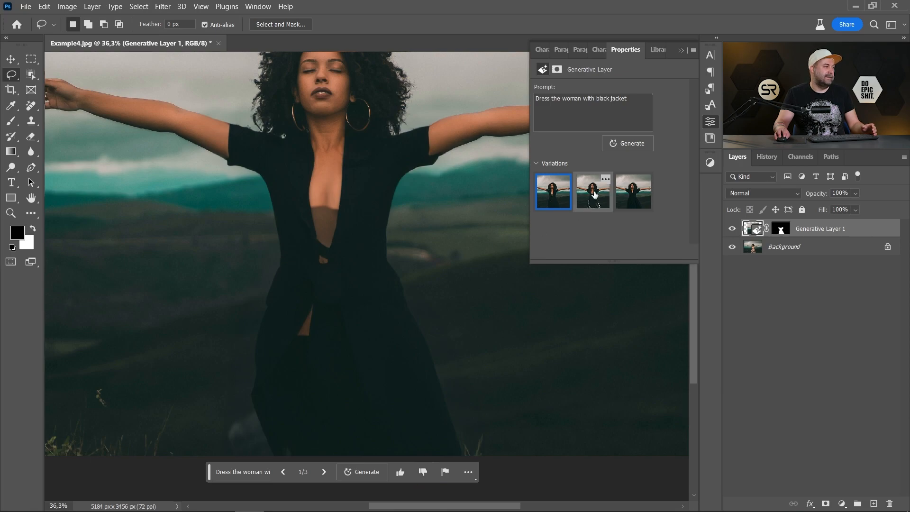
# Step: Preview the second and third black outfit variations, settling on the plain short-sleeved black dress
pyautogui.click(592, 191)
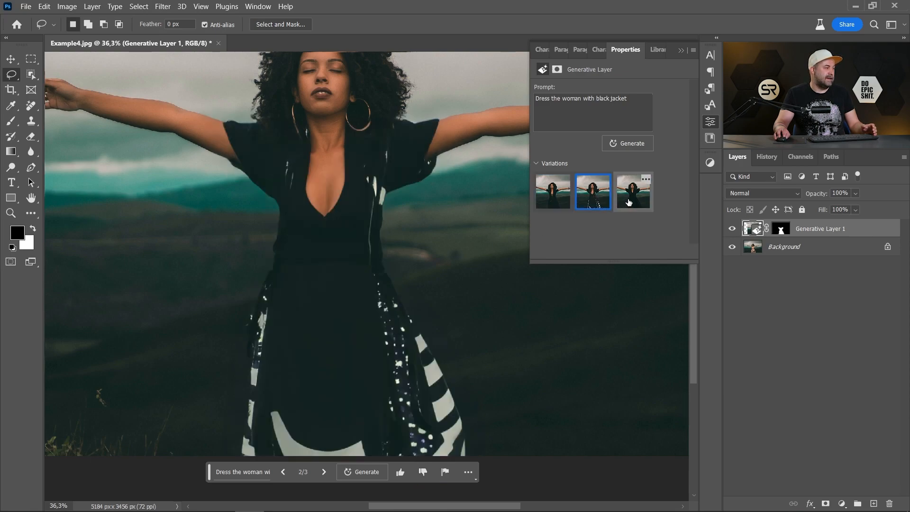
pyautogui.click(633, 192)
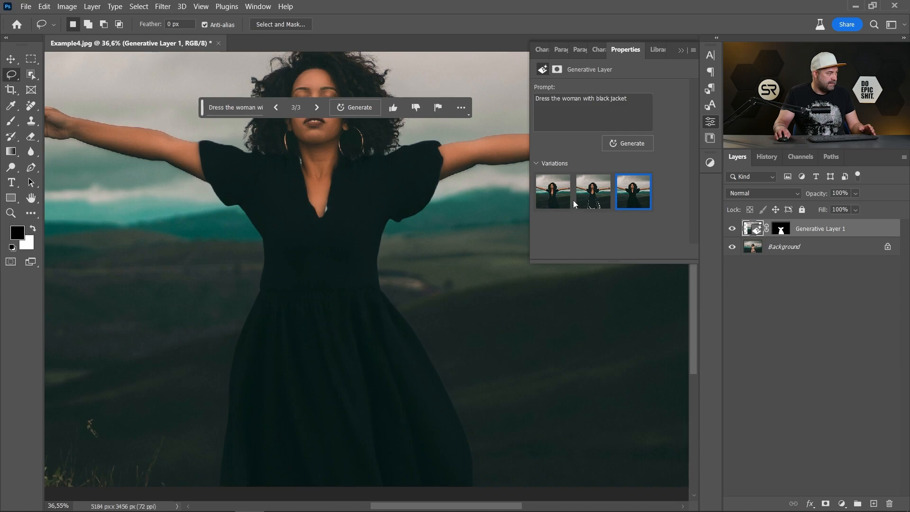
# Step: Generate three more black outfit variations and preview them, ending on the puffed-sleeve black dress
pyautogui.click(358, 107)
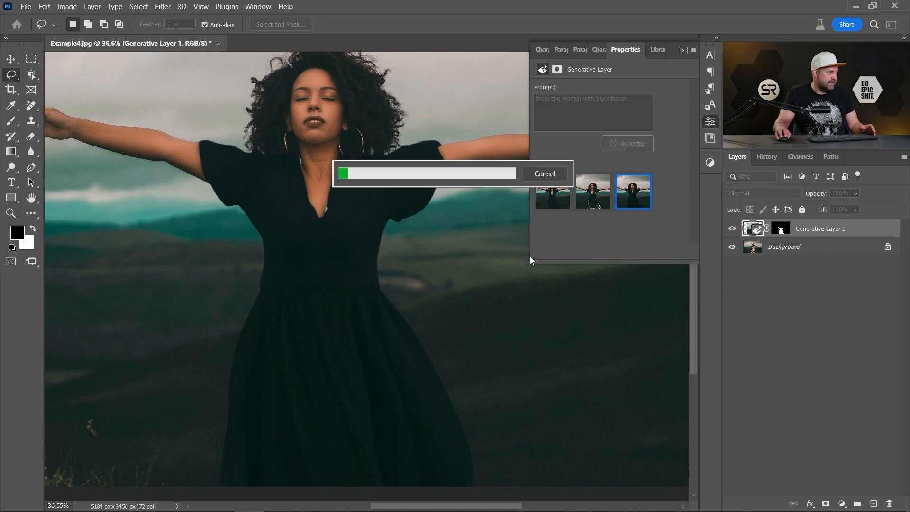
pyautogui.moveTo(415, 227)
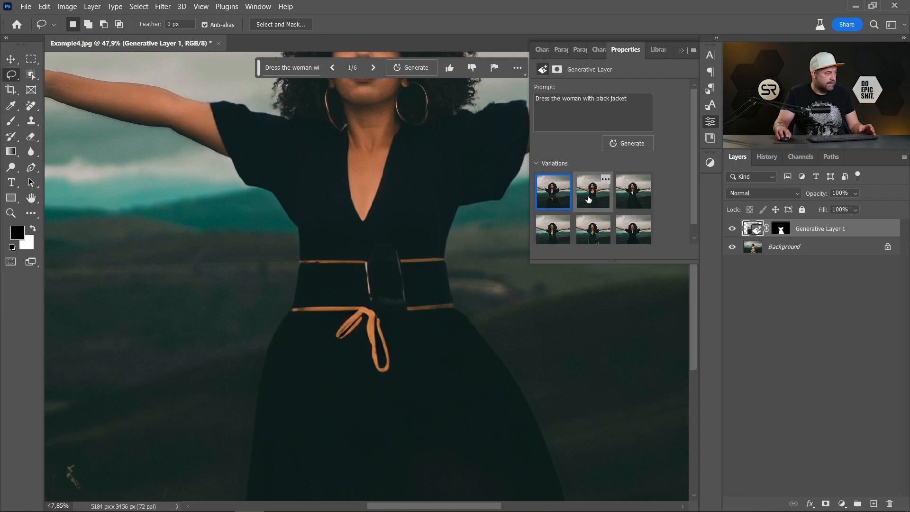
pyautogui.click(592, 191)
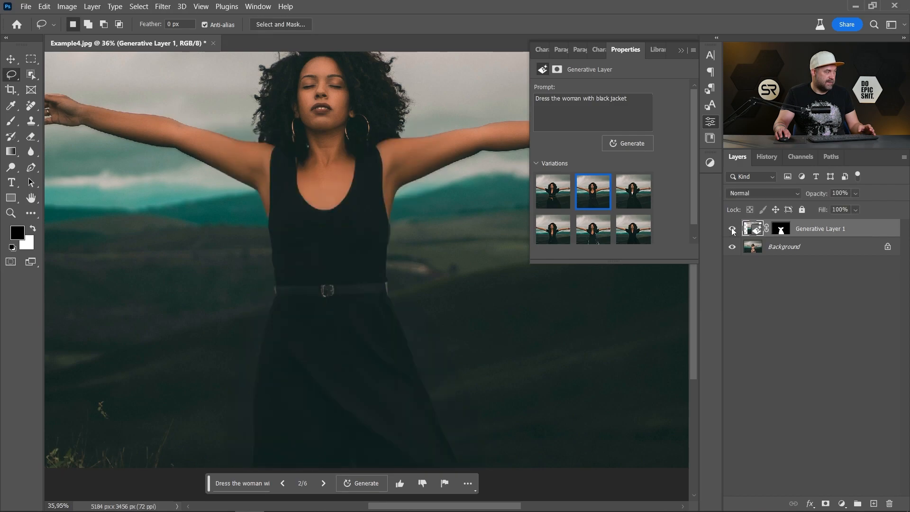
pyautogui.moveTo(634, 205)
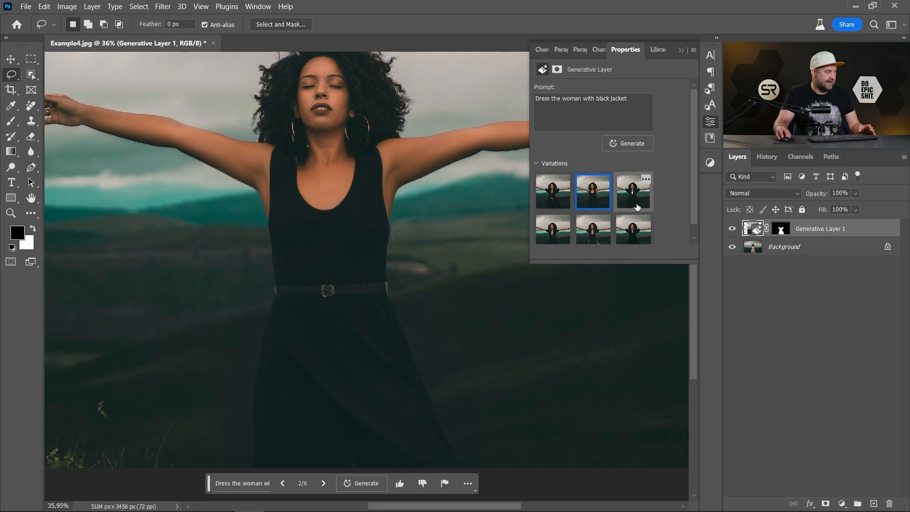
pyautogui.click(632, 191)
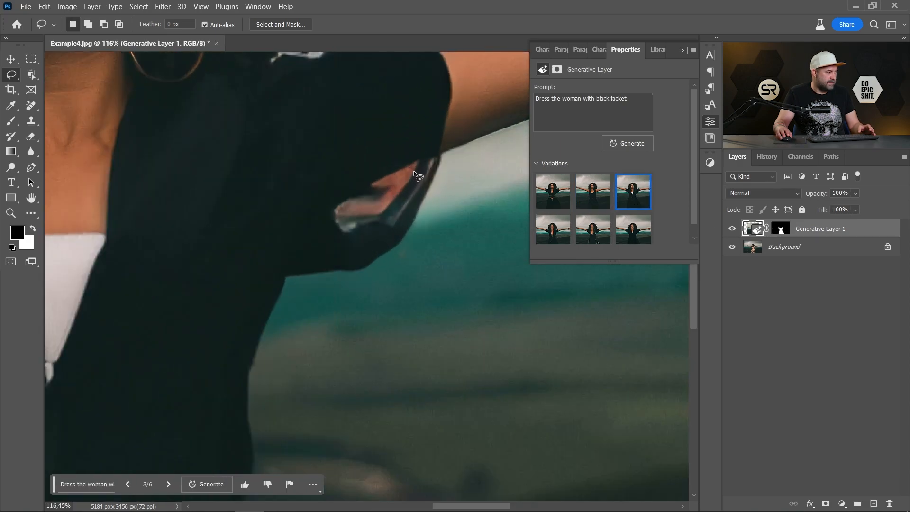
pyautogui.moveTo(412, 222)
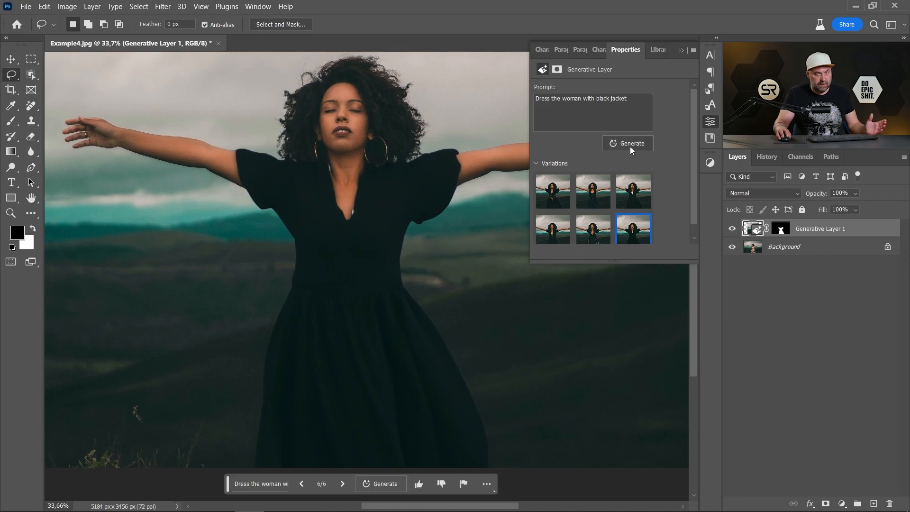
pyautogui.moveTo(631, 143)
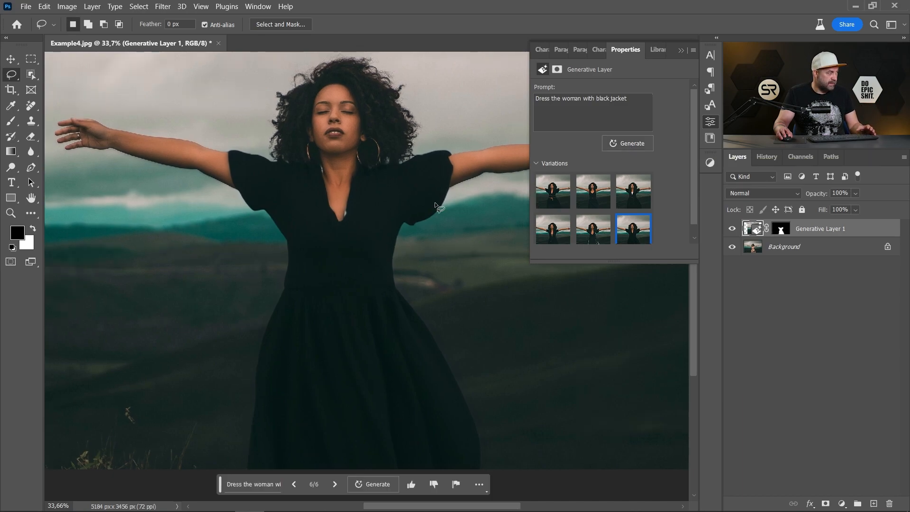
pyautogui.moveTo(423, 197)
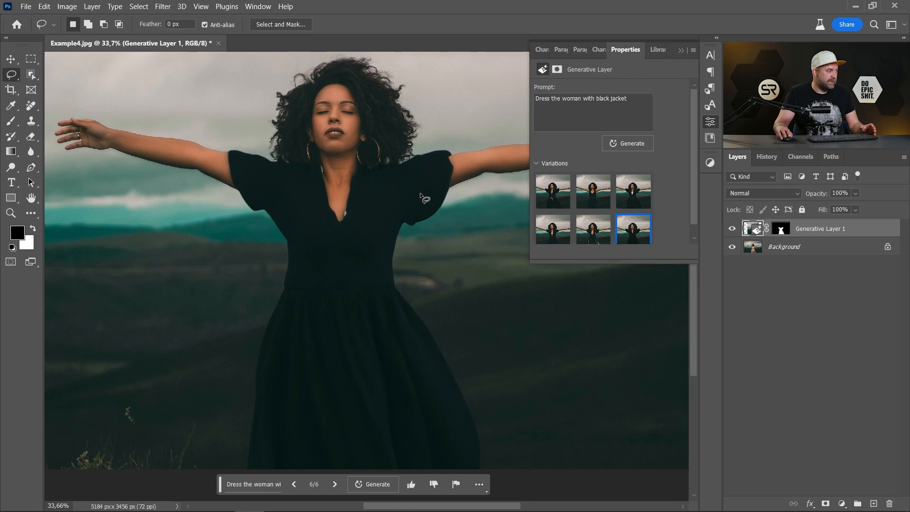